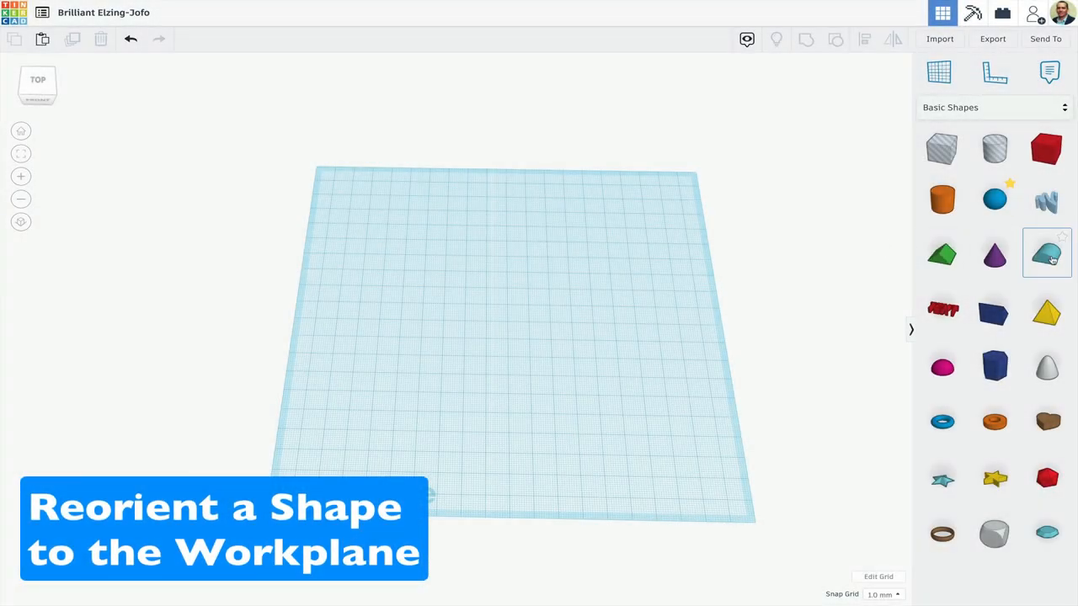
- Add a Round Roof to the workplane, color it orange, and view it from the front
click(1047, 253)
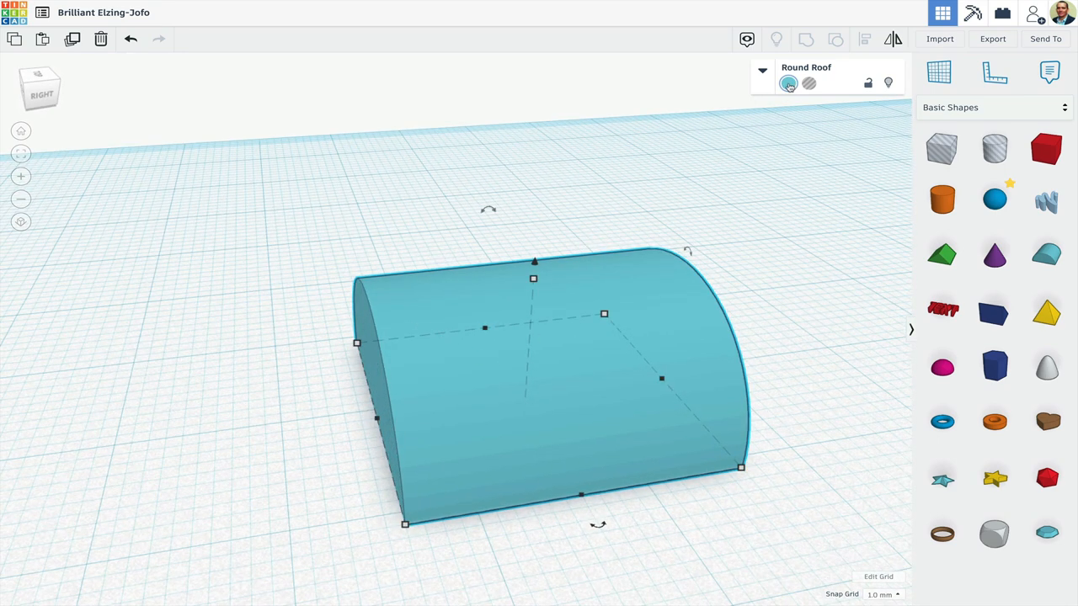
click(788, 83)
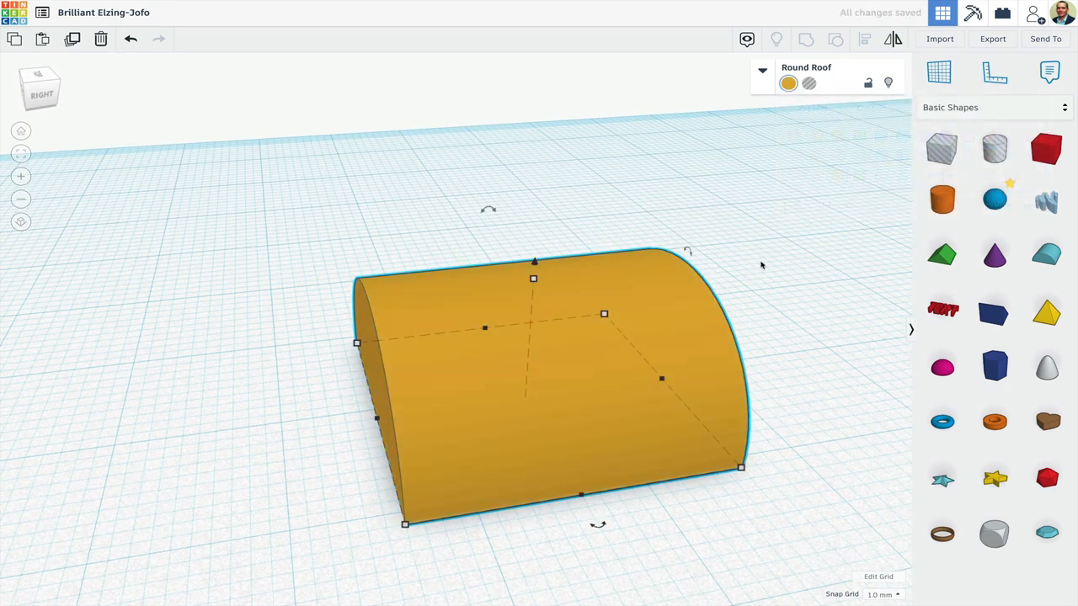
click(37, 89)
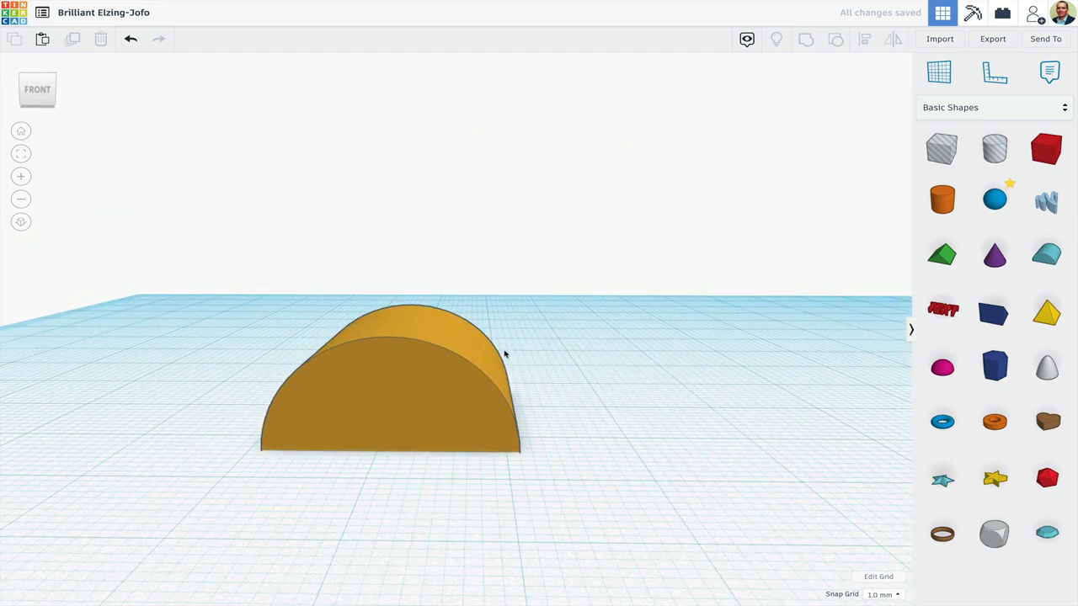
- Rotate the round roof to 90°, then 45°, back upright, then a few degrees off level
click(396, 388)
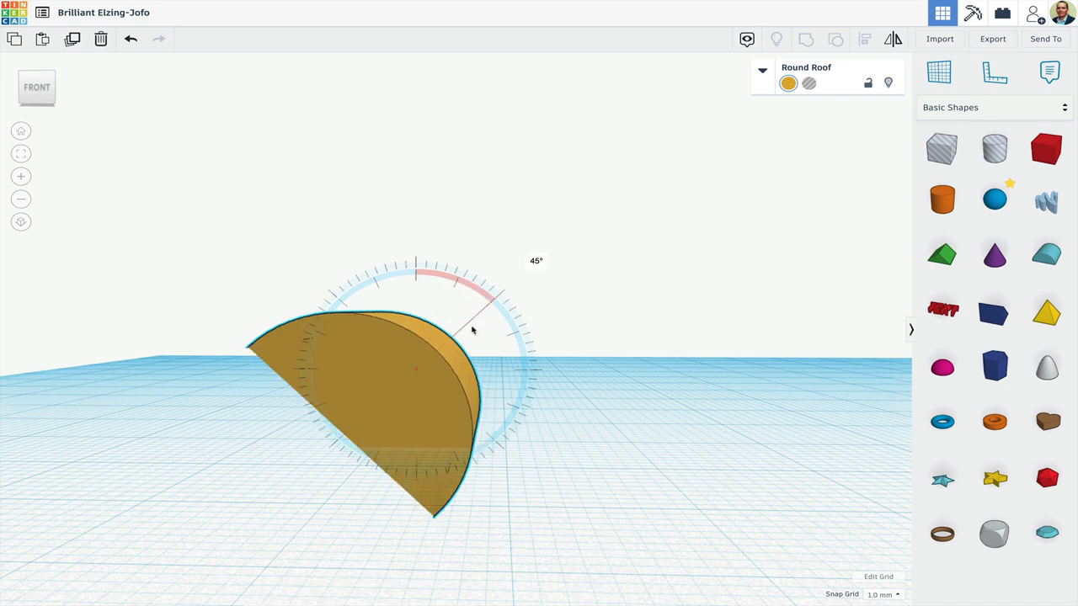
drag(472, 330, 523, 364)
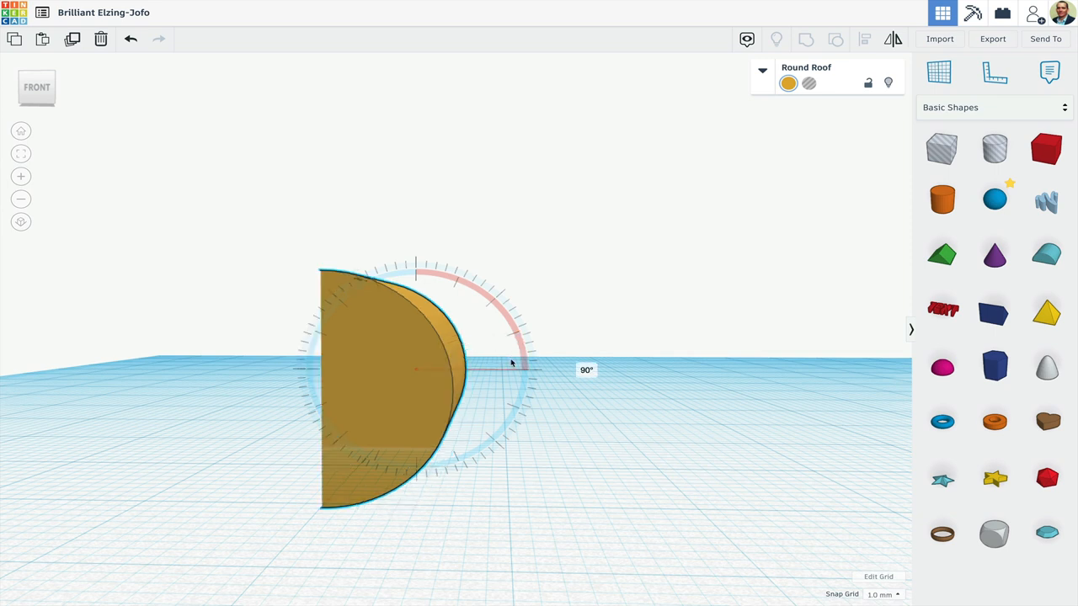
drag(509, 364, 456, 330)
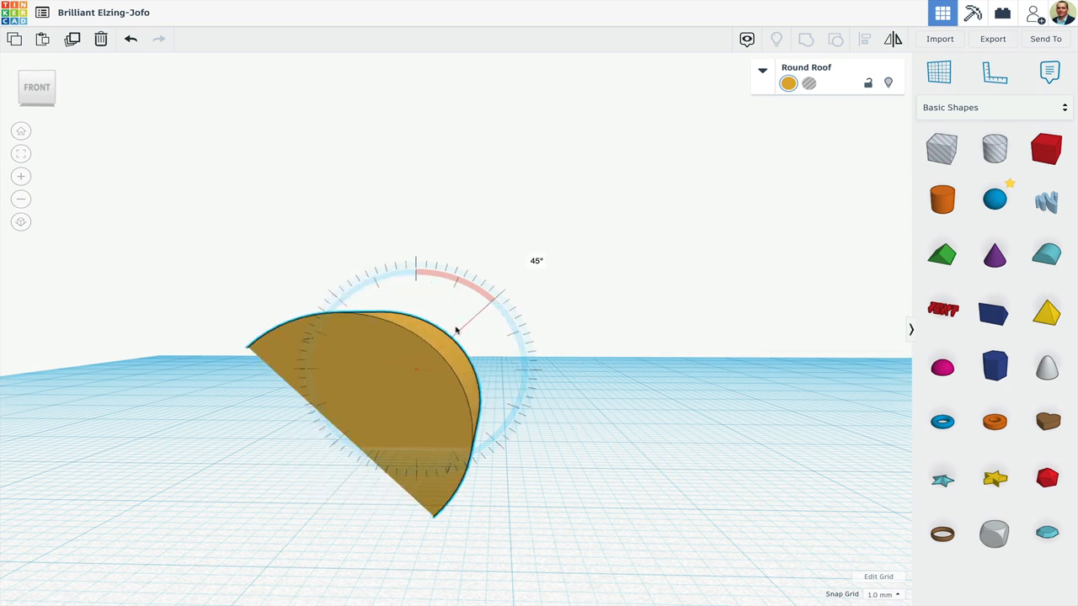
drag(455, 331, 415, 227)
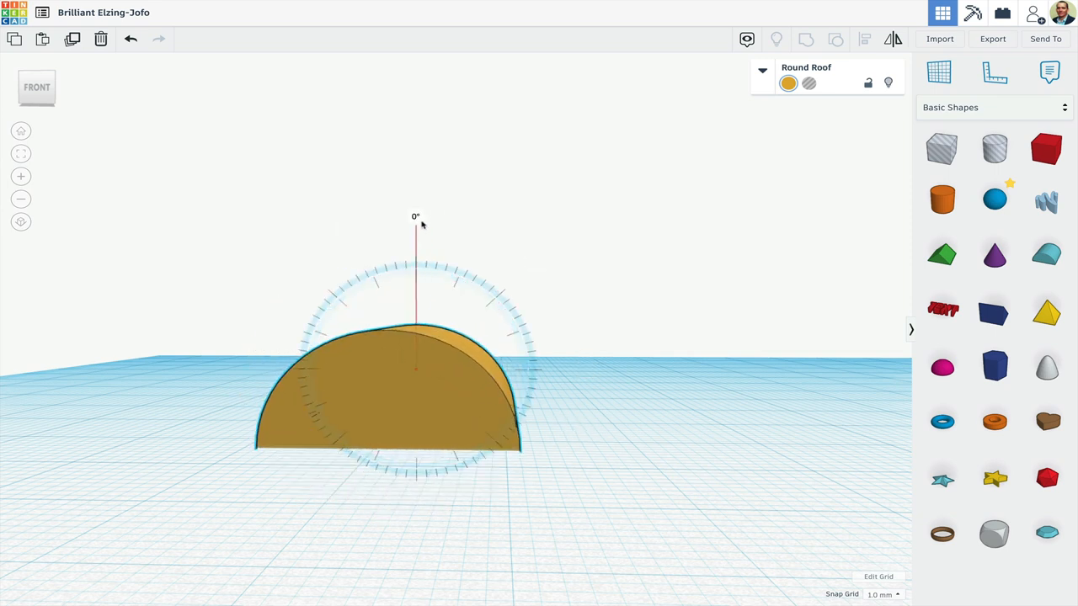
drag(415, 225, 426, 217)
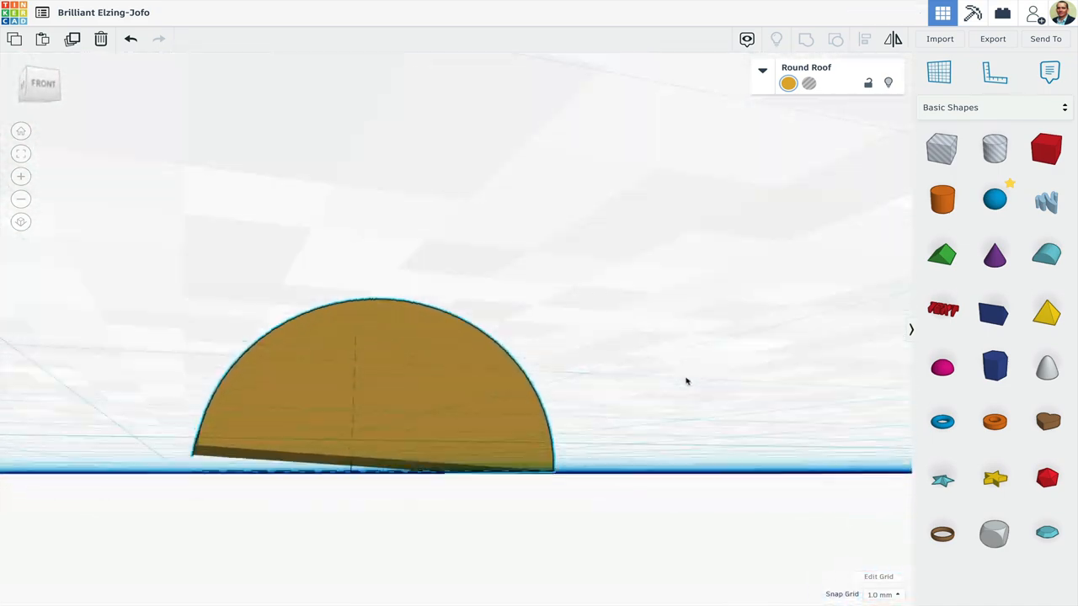
- View the tilted roof from underneath and pick the Workplane tool
click(375, 388)
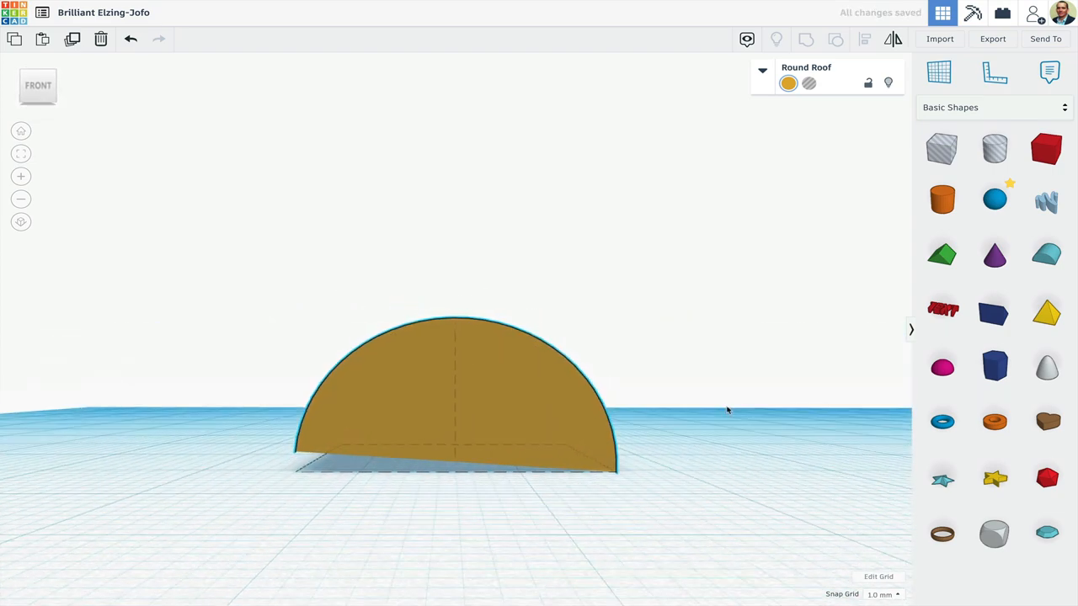
click(455, 388)
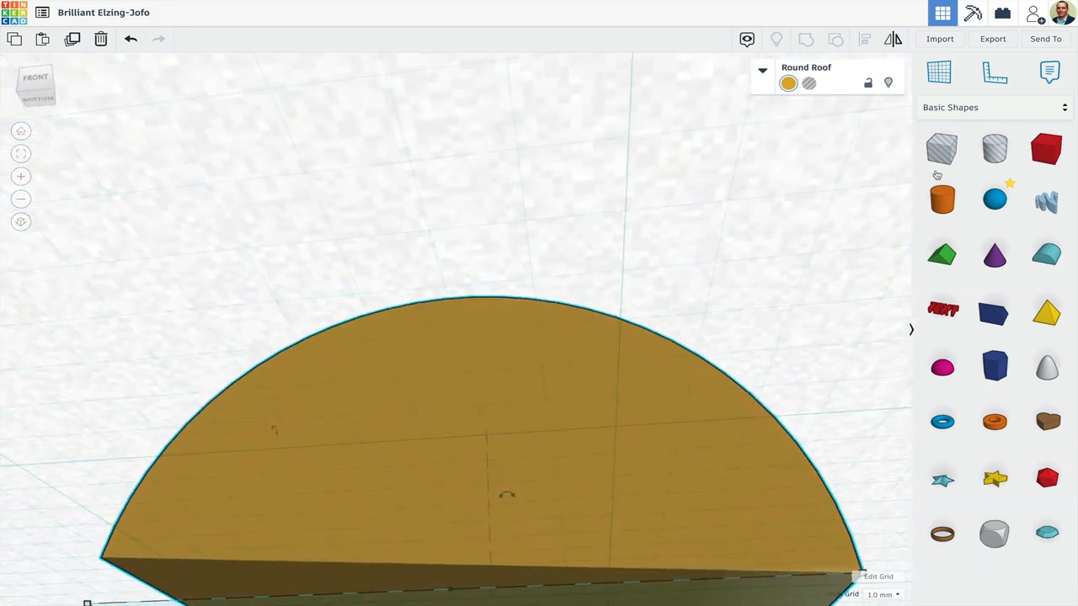
mouse_move(939, 71)
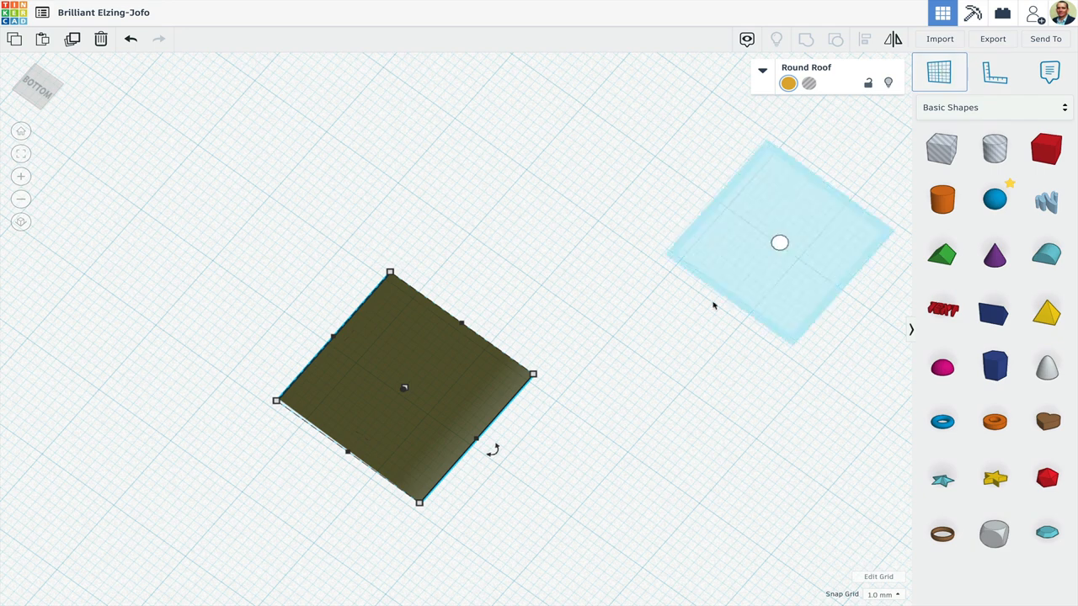
- Place a custom workplane along the roof's sloped bottom face
drag(779, 243, 453, 376)
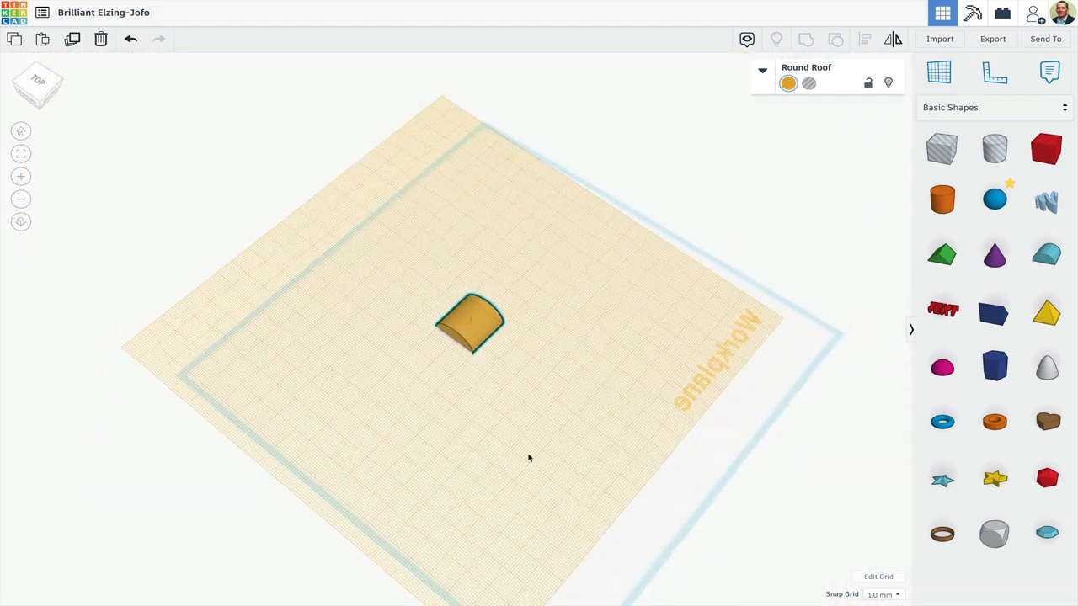
- Select the small orange roof resting on the custom workplane
click(471, 325)
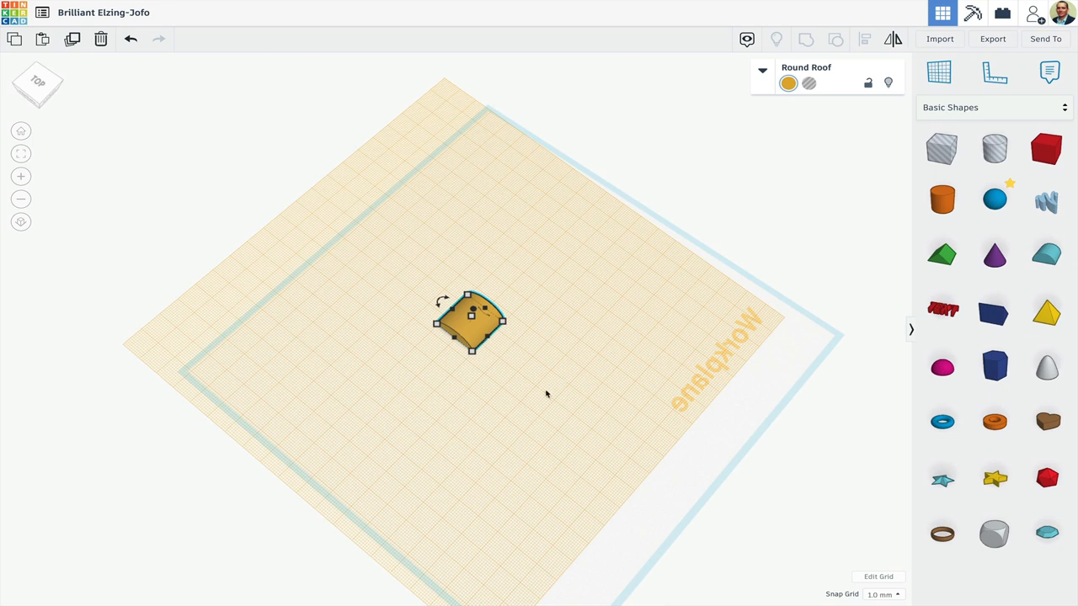
mouse_move(718, 275)
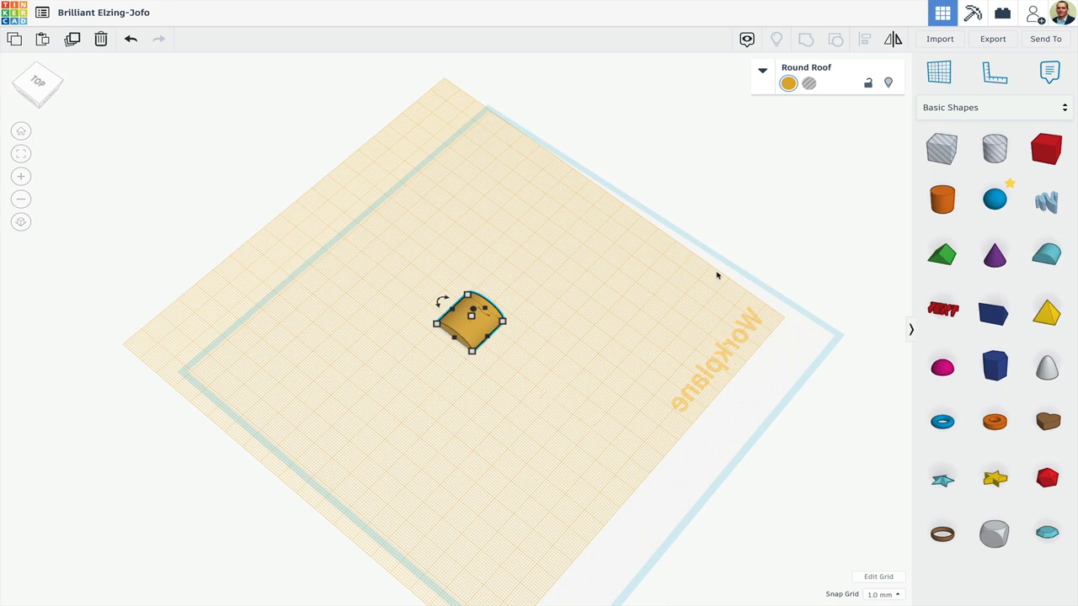
mouse_move(939, 72)
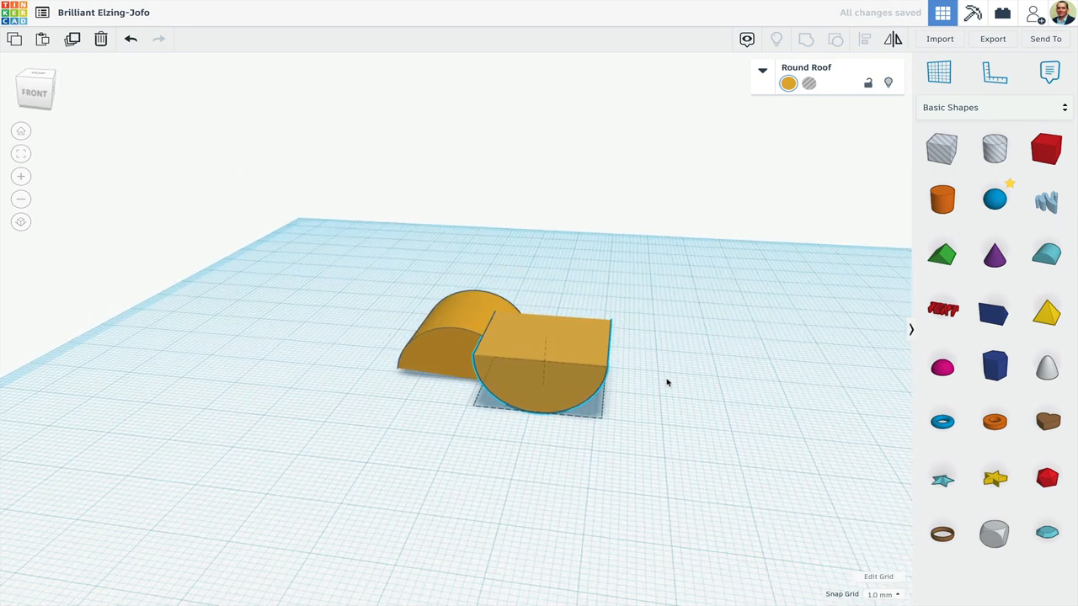
- Select the upside-down roof copy beside the tilted original
click(539, 362)
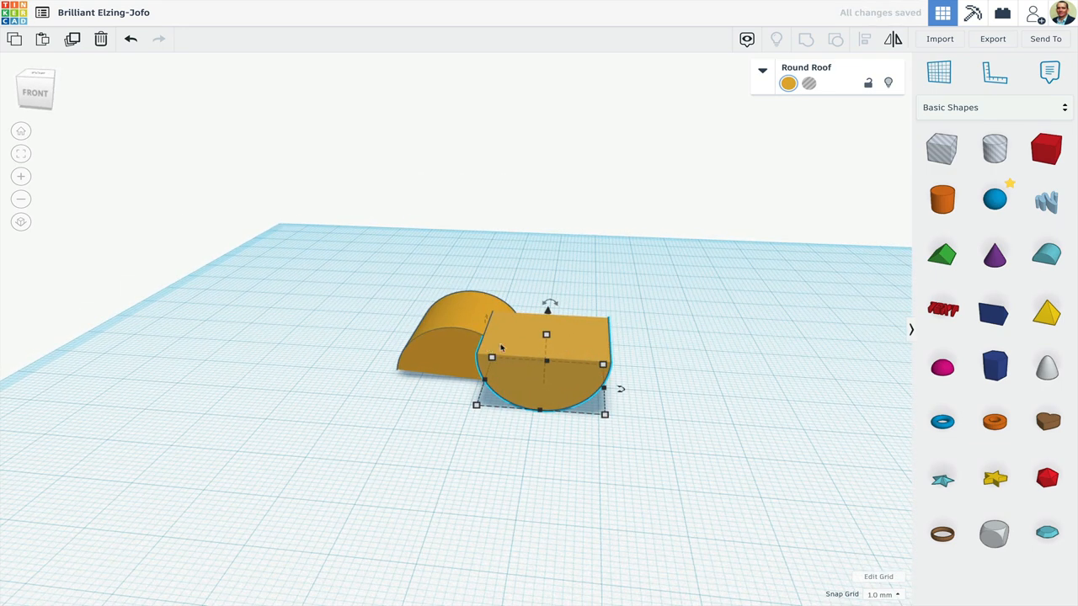
mouse_move(544, 351)
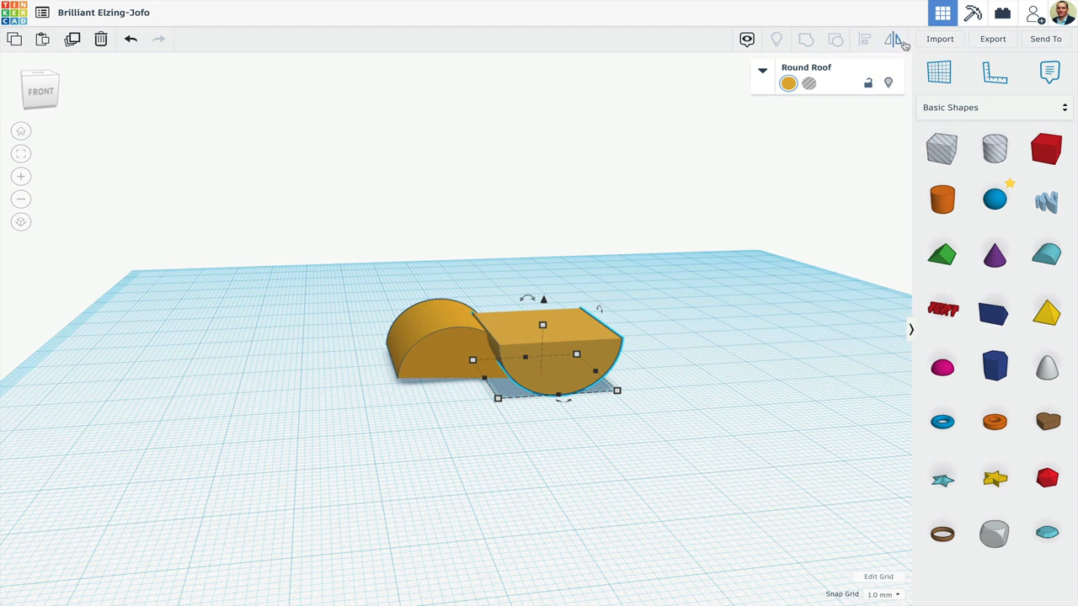
mouse_move(891, 39)
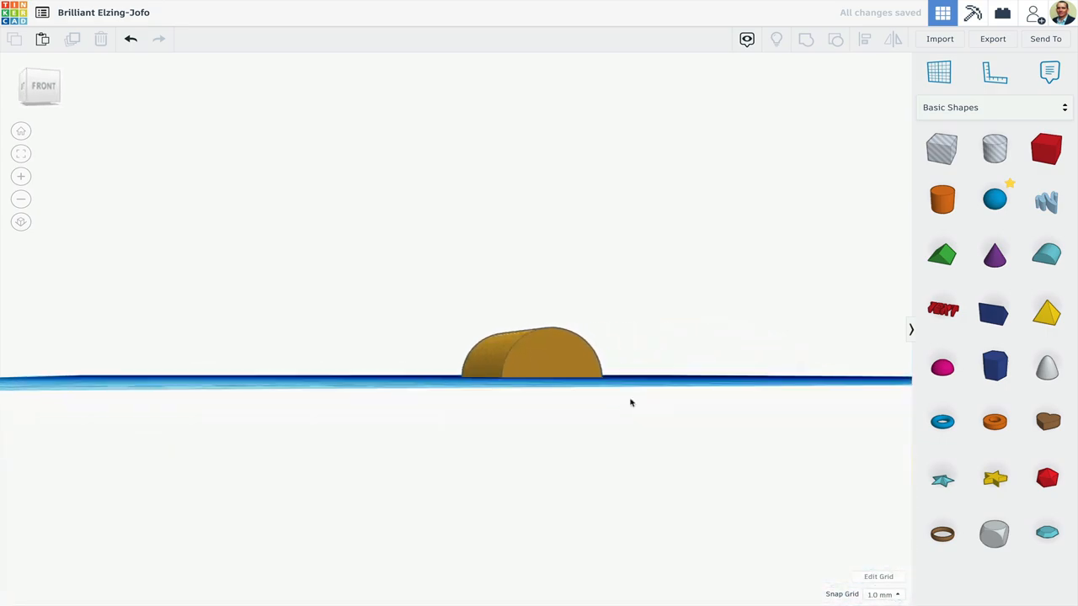
- Orbit to view the single remaining level roof from above
drag(631, 403, 433, 457)
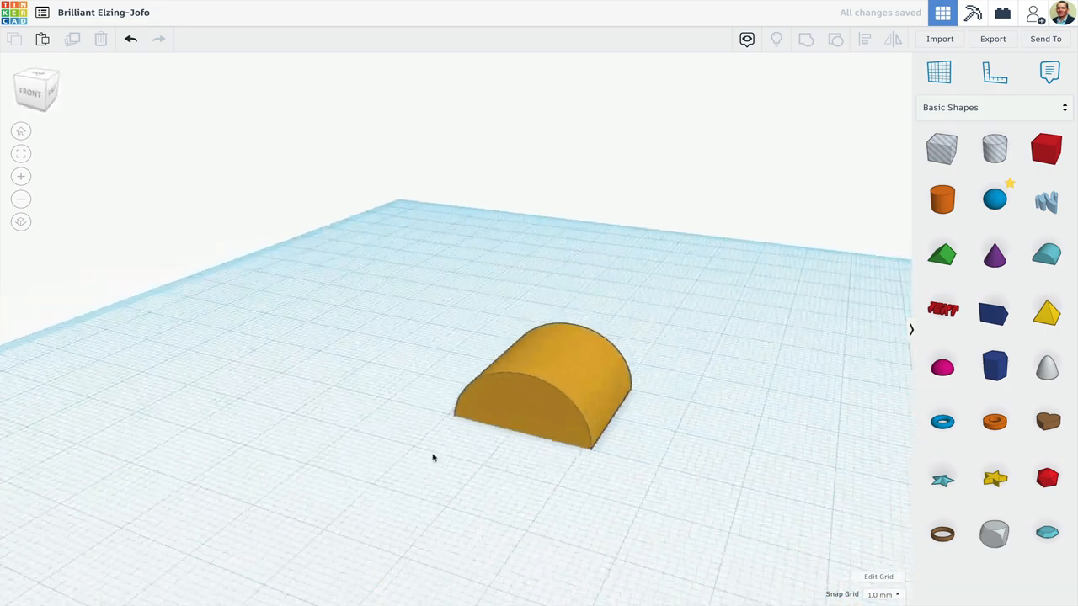